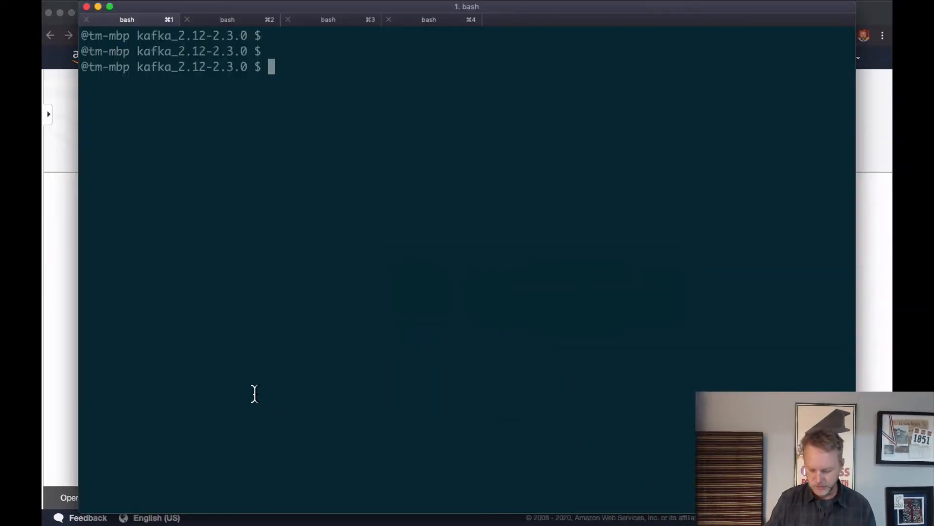
Start ZooKeeper with bin/zookeeper-server-start.sh config/zookeeper.properties in the first tab.
type("bin/zookeeper-server-start.sh config/zookeeper.properties")
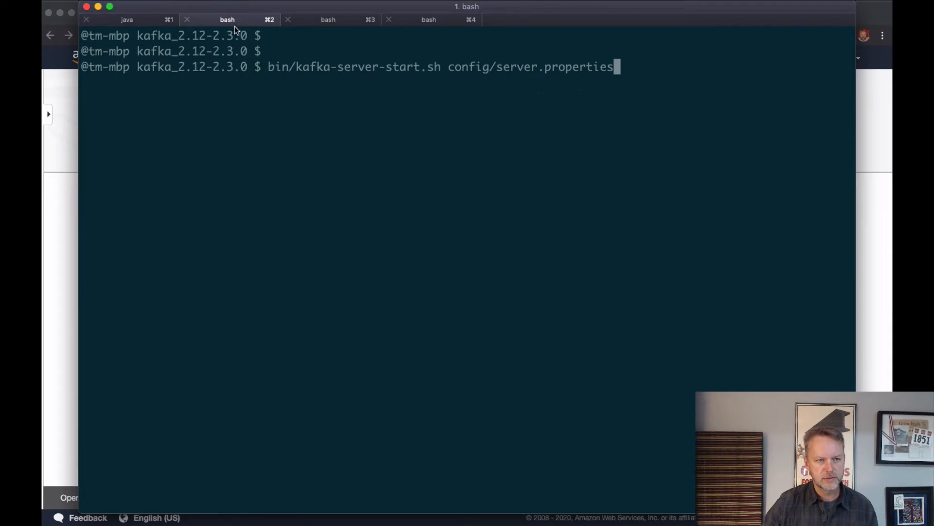
mouse_move(260, 107)
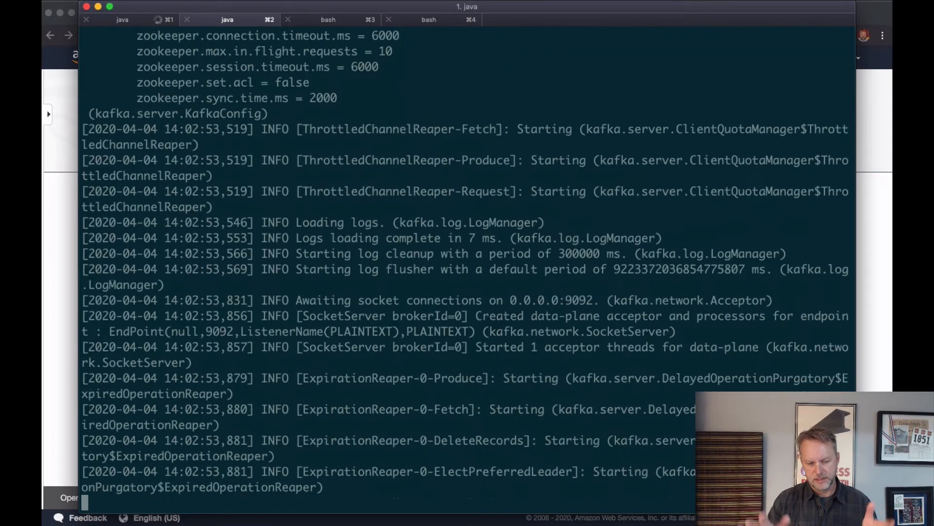
scroll("down", 3)
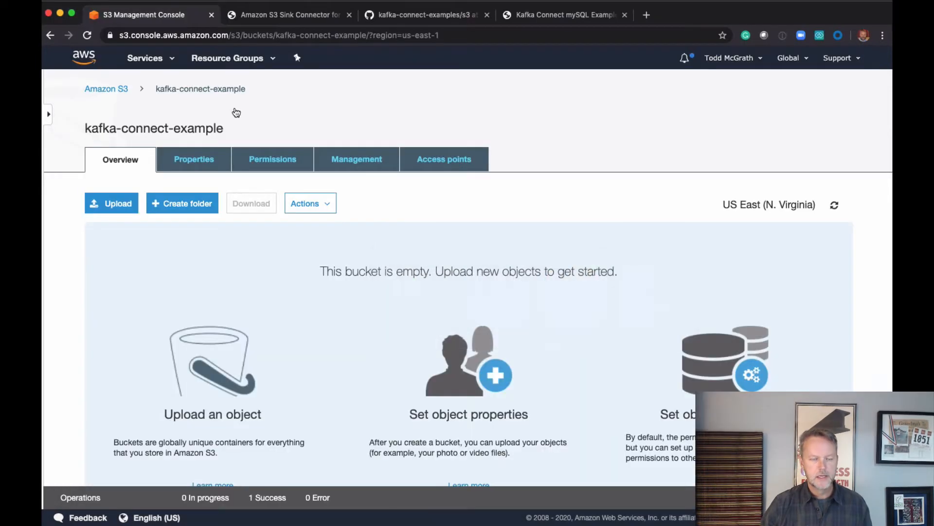
mouse_move(158, 114)
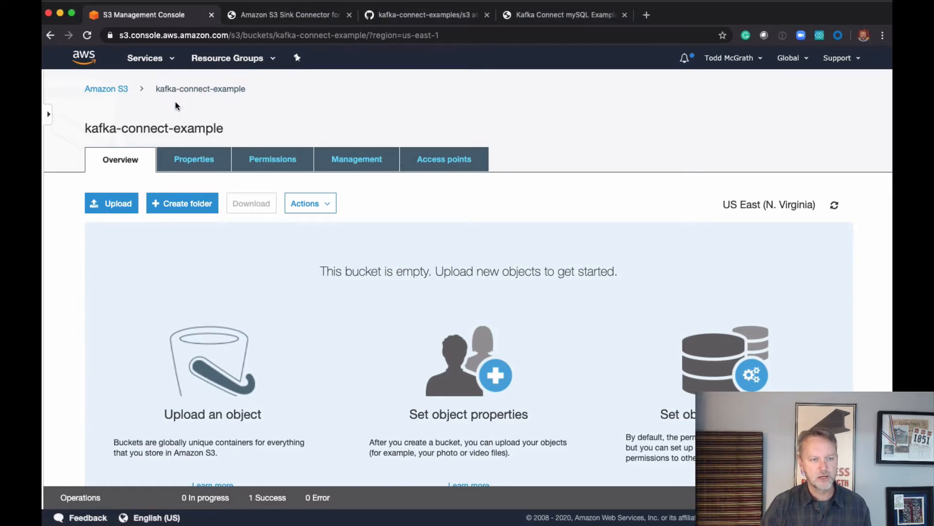
left_click(87, 35)
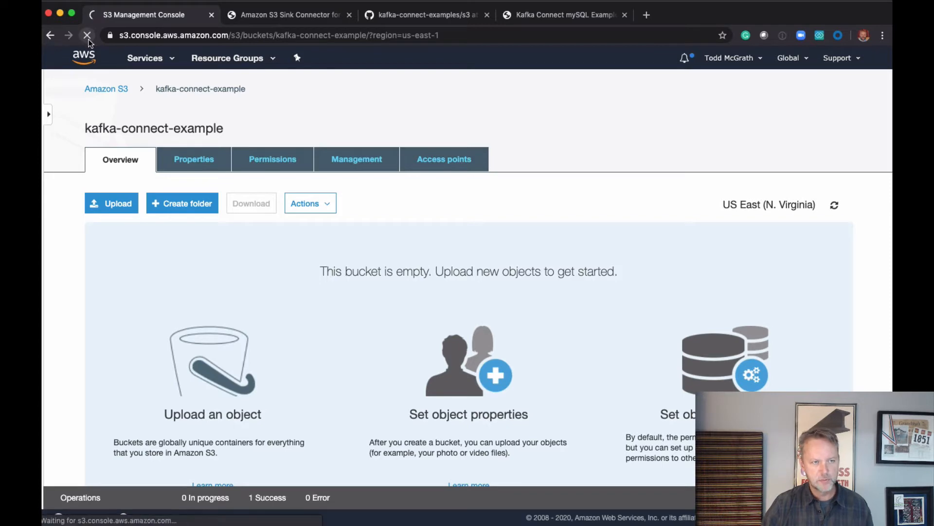
left_click(87, 35)
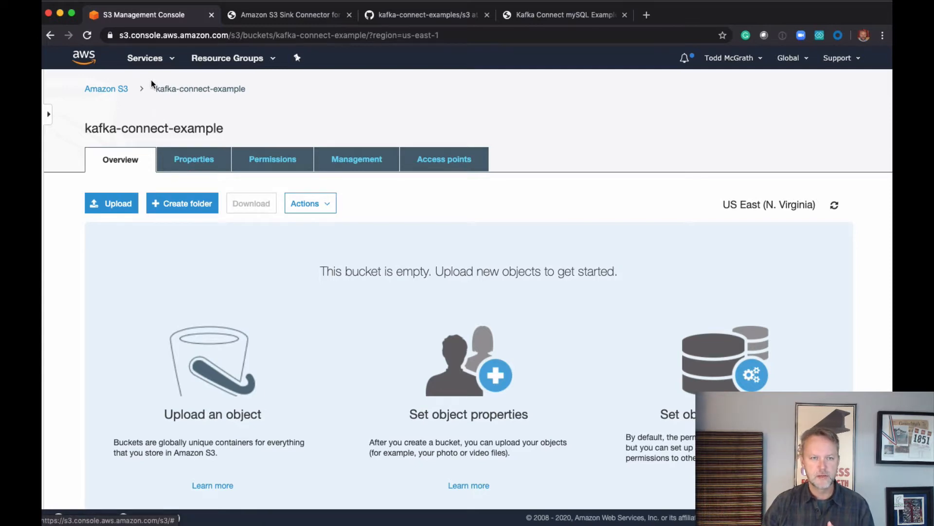
left_click(289, 14)
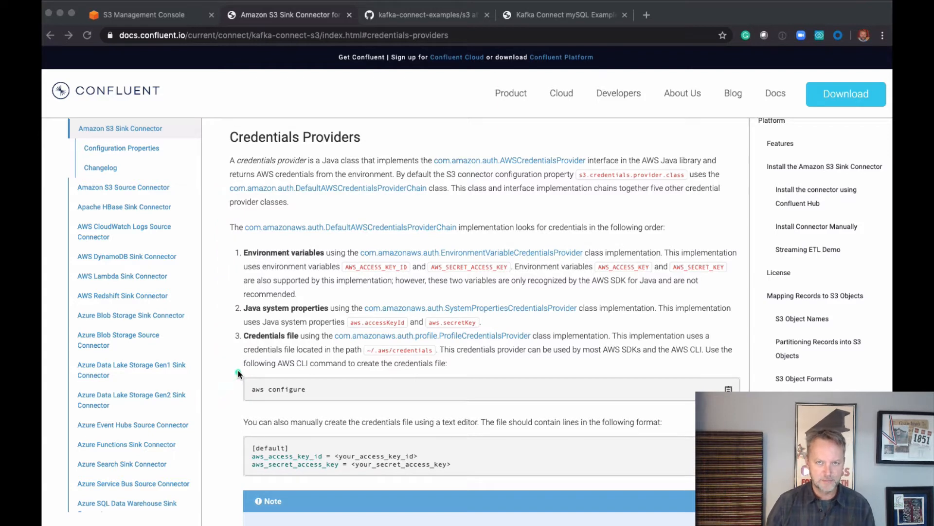
mouse_move(232, 370)
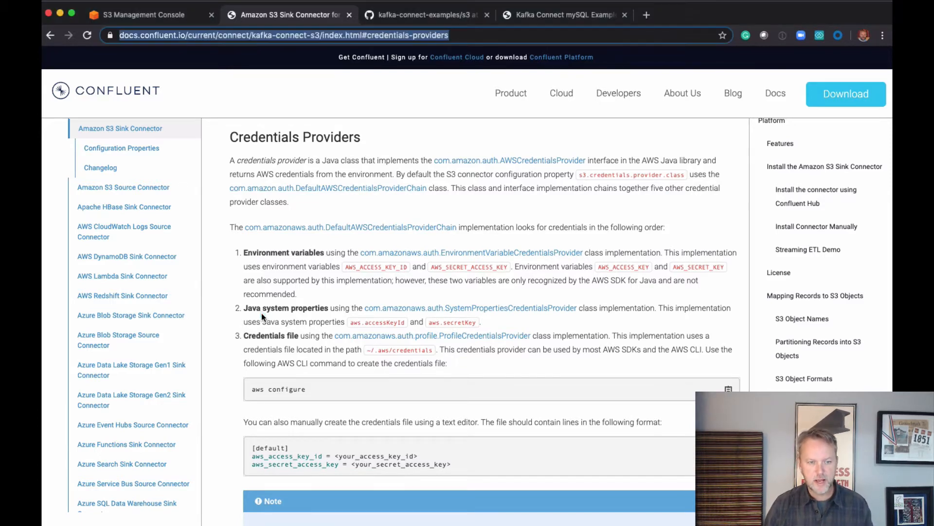
mouse_move(262, 315)
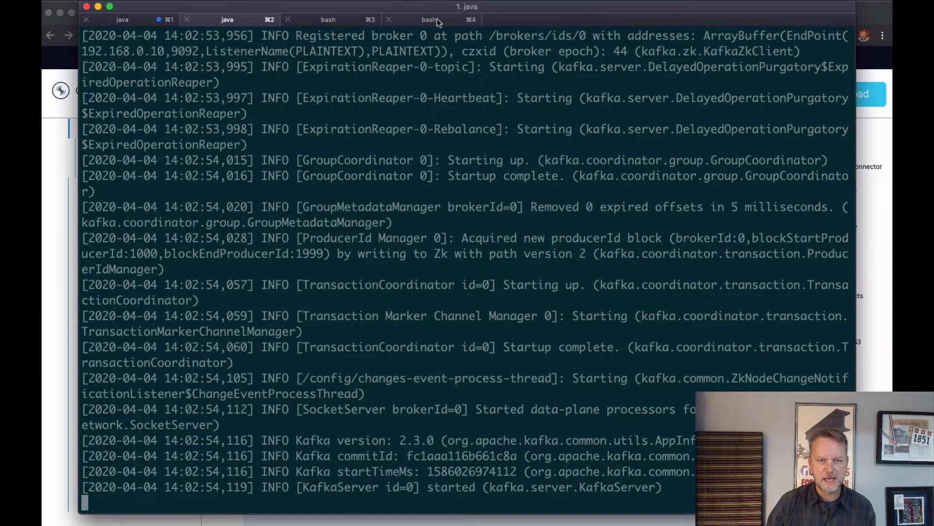
In the spare bash tab, list kafka-connect-example with aws s3 ls, showing it empty.
left_click(443, 19)
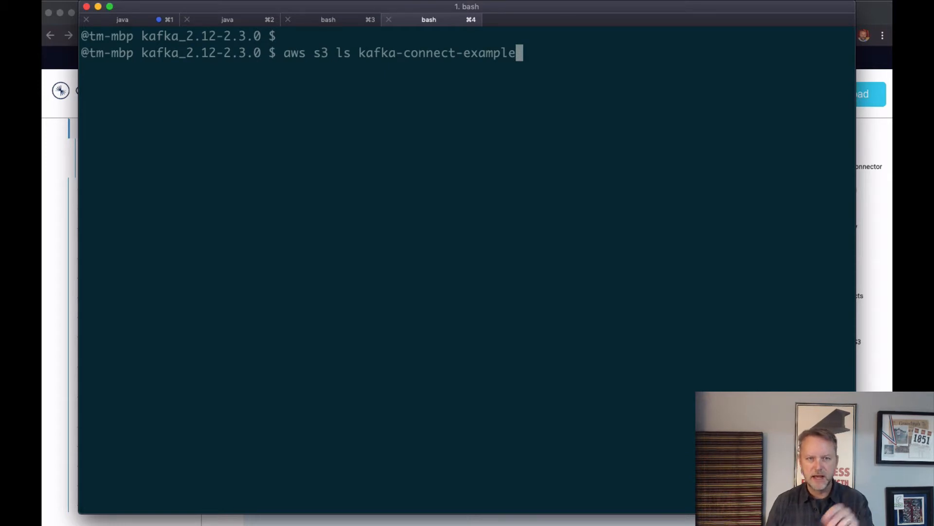
key("Return")
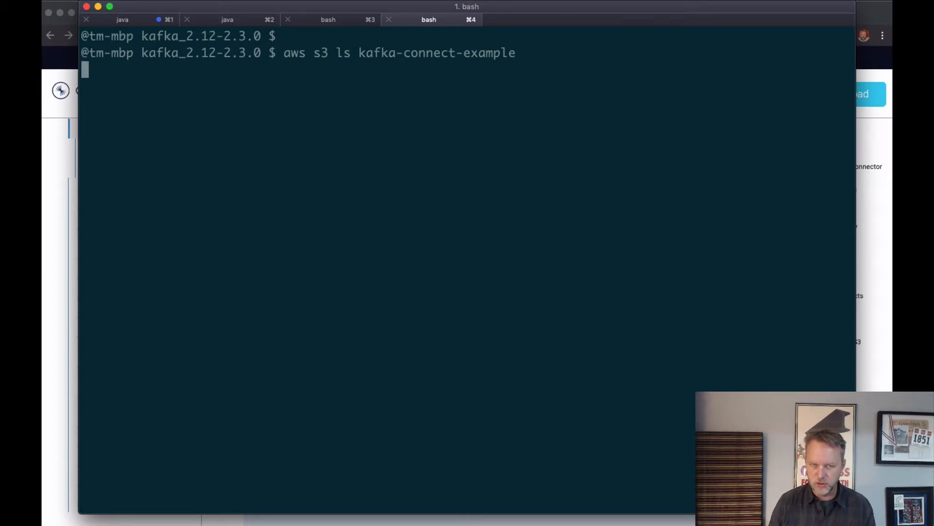
key("Return")
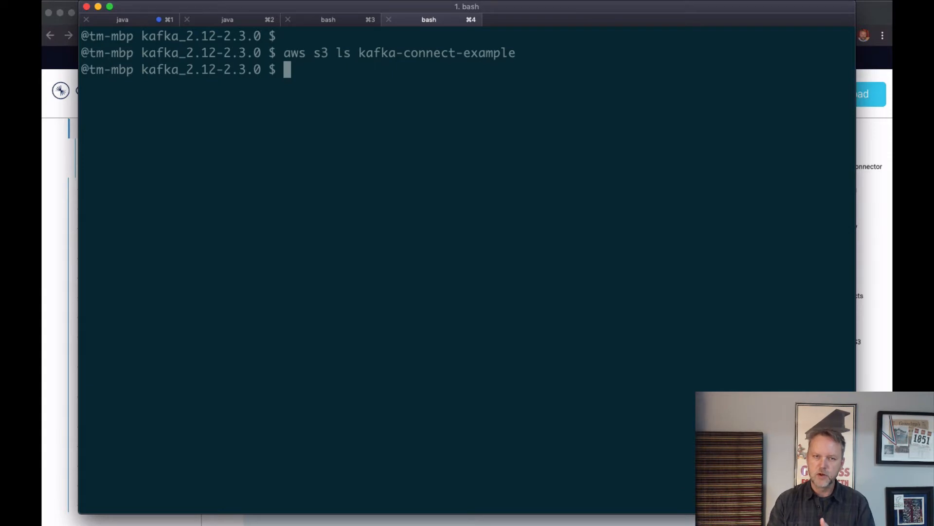
mouse_move(429, 19)
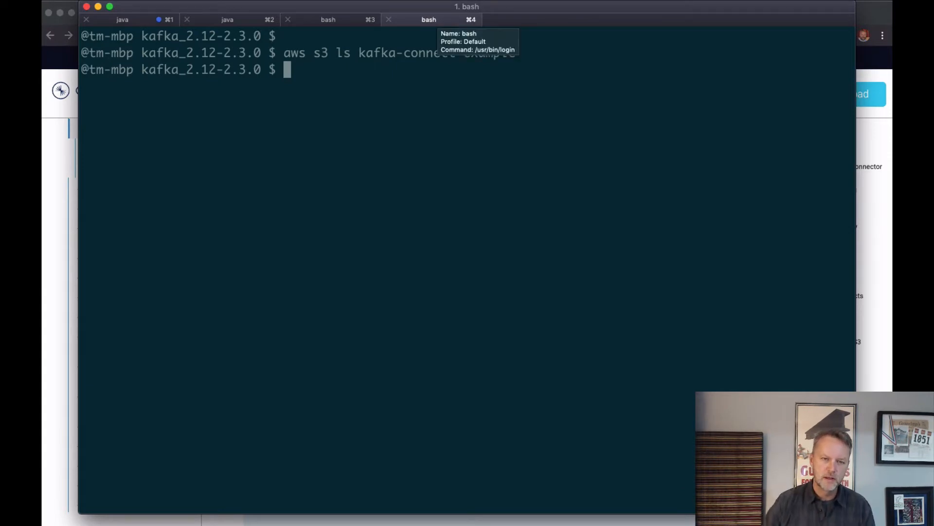
mouse_move(428, 175)
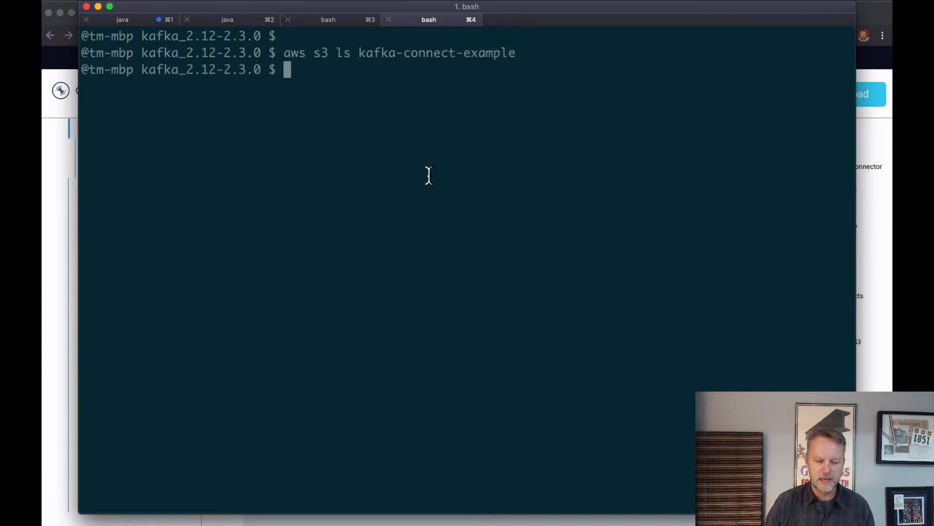
Verify that the ~/.aws/credentials file exists with ls.
type("ls")
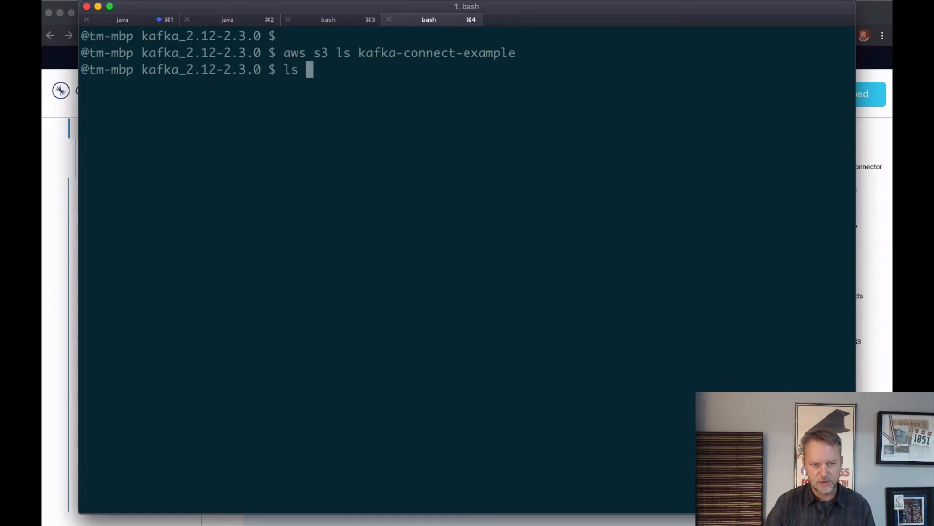
type("~/.aw")
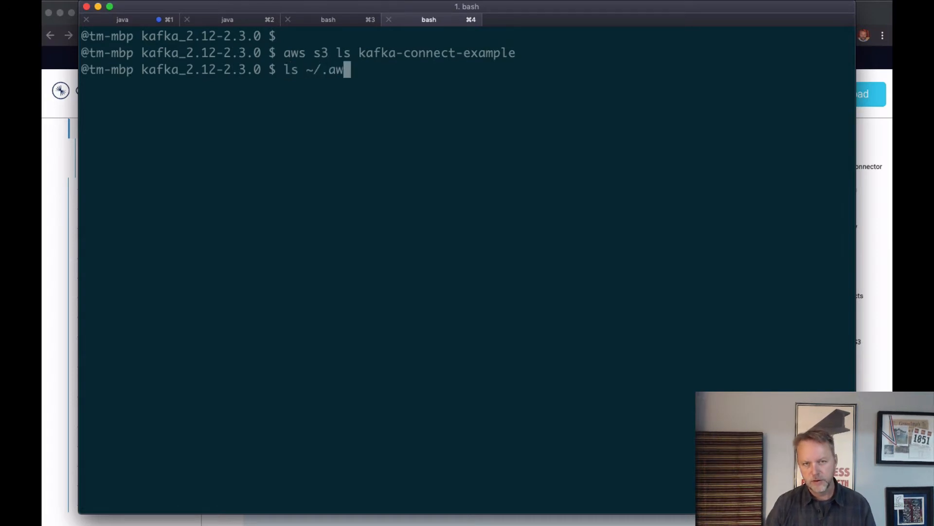
key("Return")
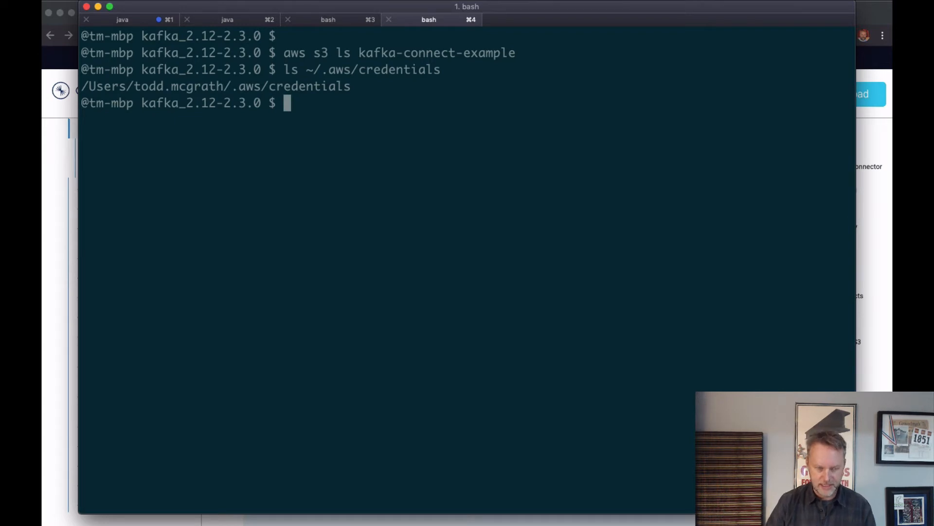
type("ls s")
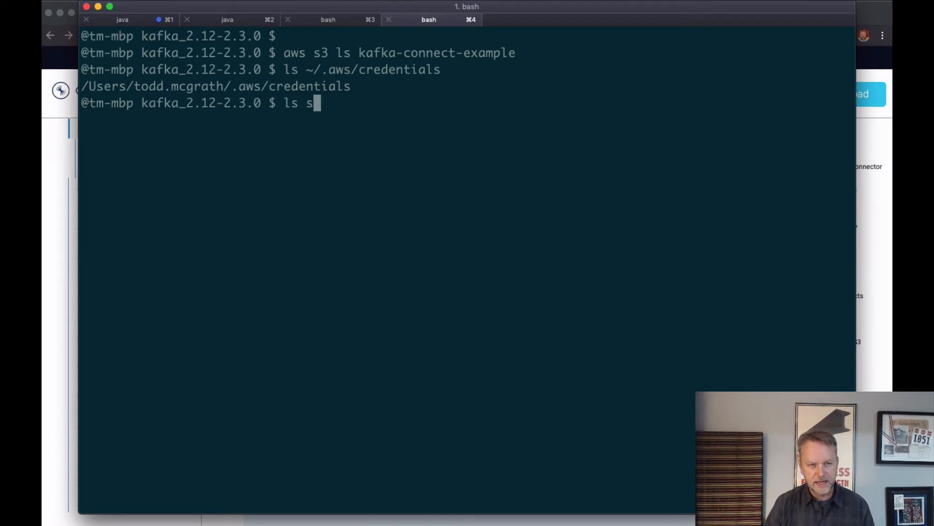
key("Return")
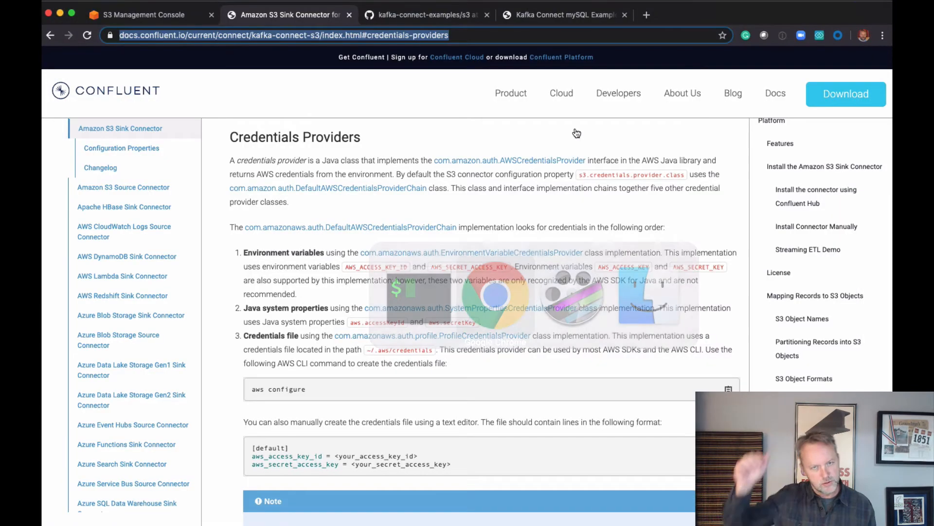
View the Supergloo Kafka Connect mySQL Examples tutorial, then the GitHub kafka-connect-examples repo.
left_click(563, 15)
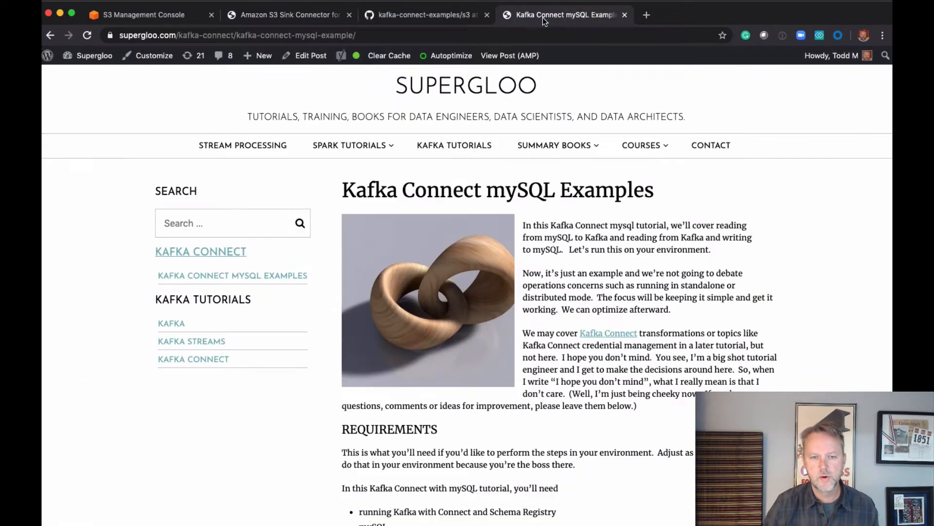
mouse_move(334, 75)
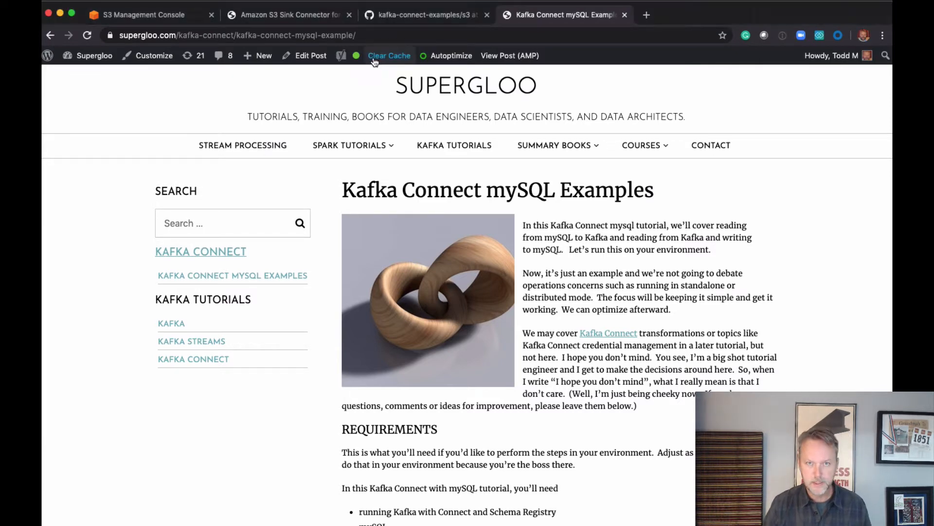
mouse_move(410, 20)
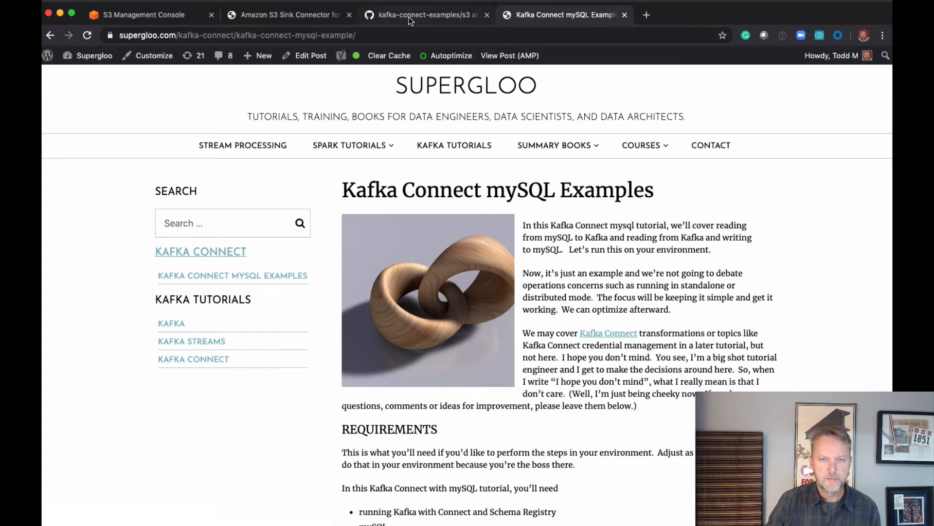
left_click(425, 15)
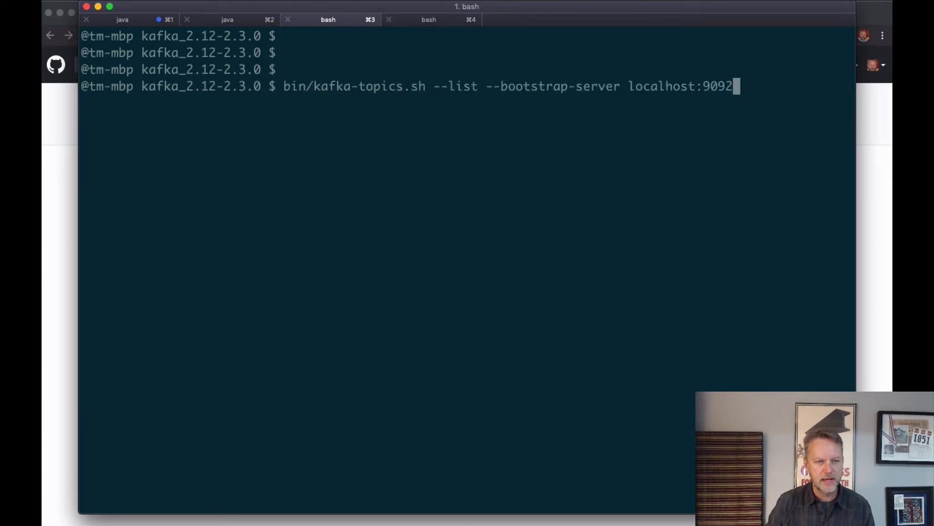
Run bin/kafka-topics.sh --list against localhost:9092, which returns no topics.
key("Return")
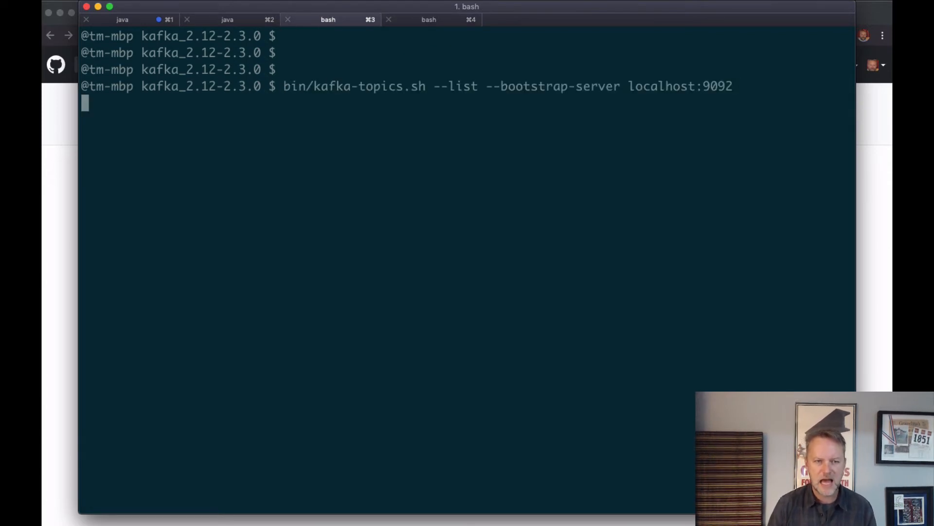
key("Return")
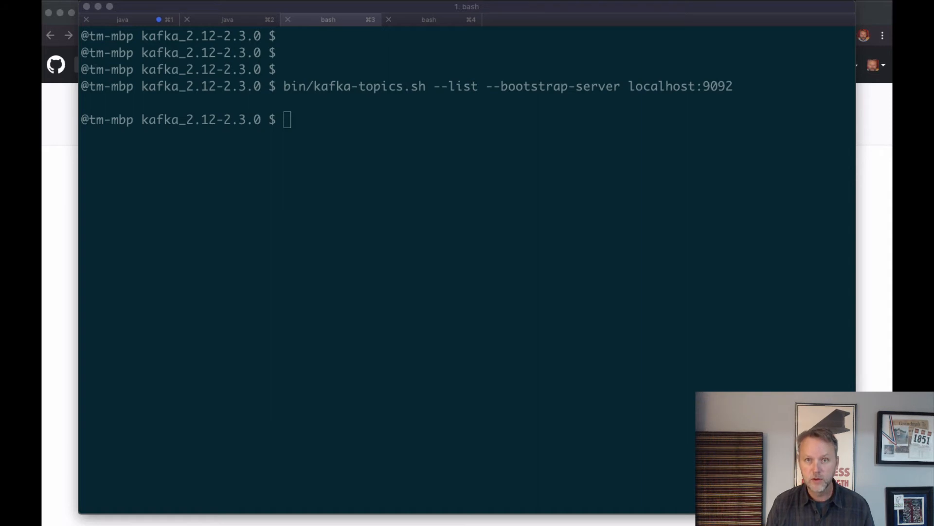
Run connect-standalone.sh with connect-standalone.properties, mysql-bulk-source.properties and s3-sink.properties, watching mysql-employees commits in the log.
type("bin/connect-standalone.sh config/connect-standalone.properties mysql-bulk-source.properties s3-sink.properties")
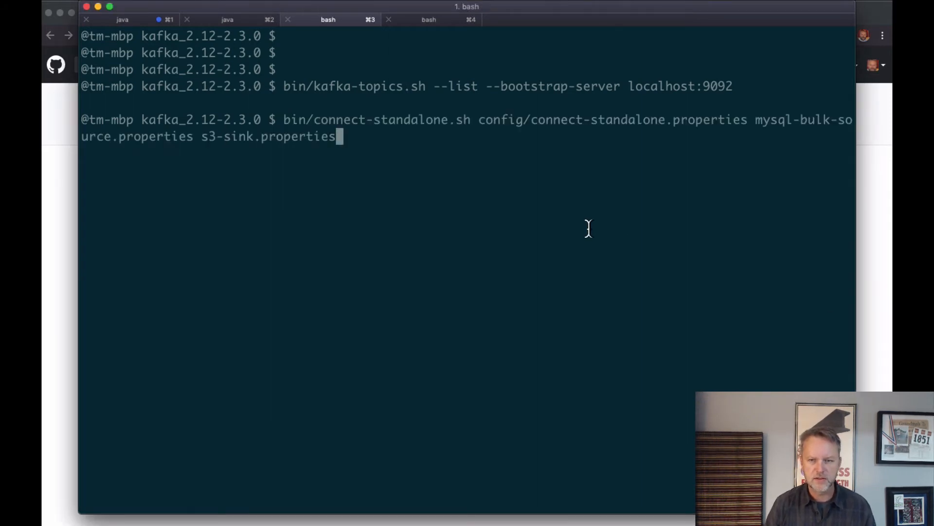
mouse_move(736, 145)
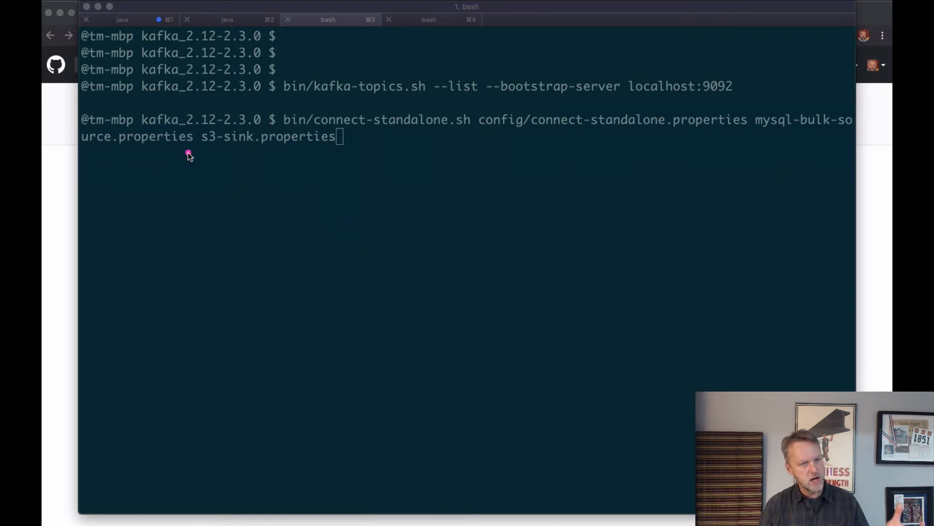
mouse_move(207, 147)
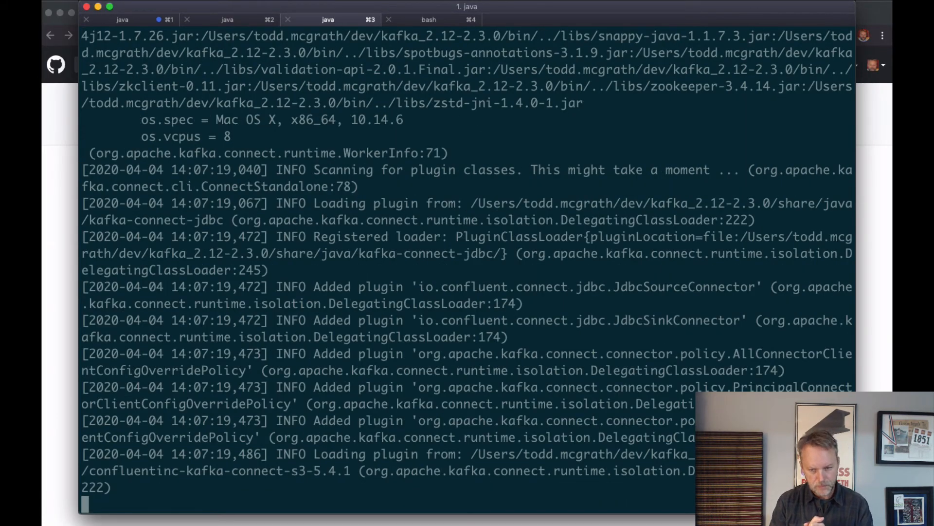
scroll("down", 3)
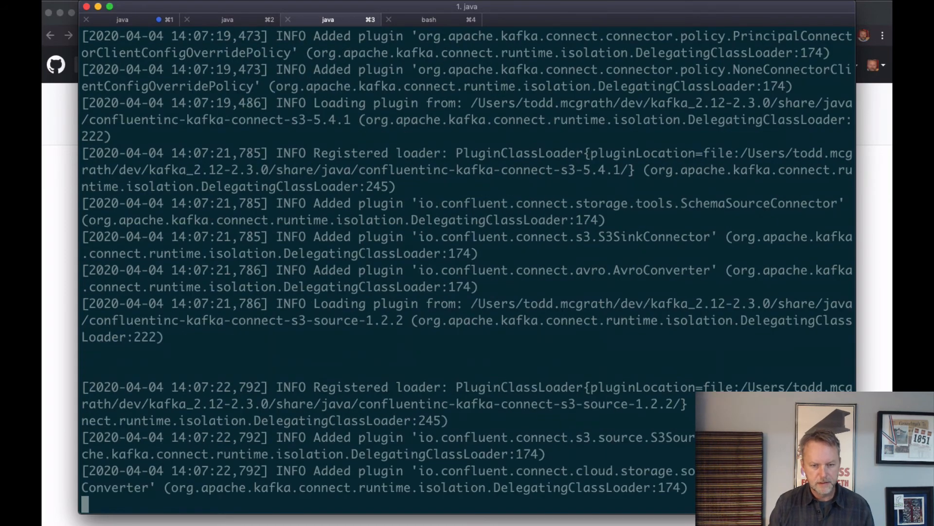
scroll("down", 3)
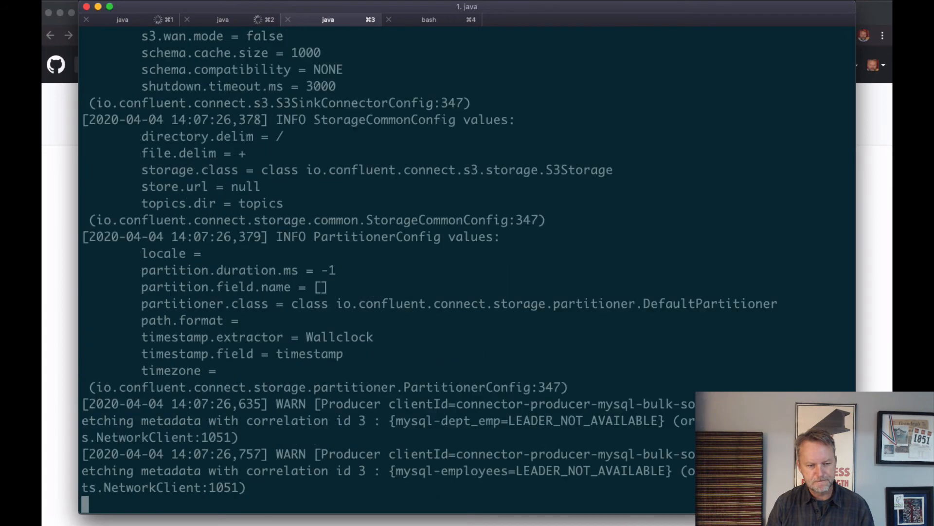
scroll("down", 3)
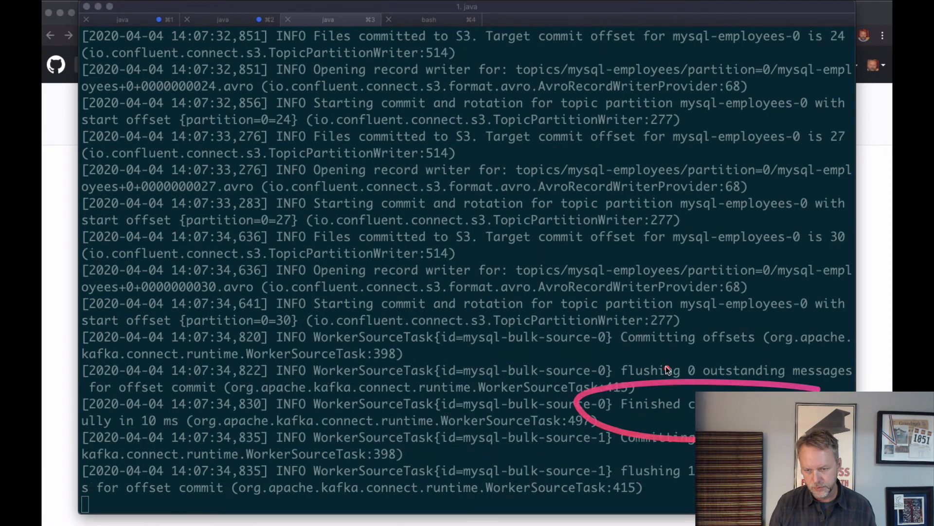
scroll("down", 3)
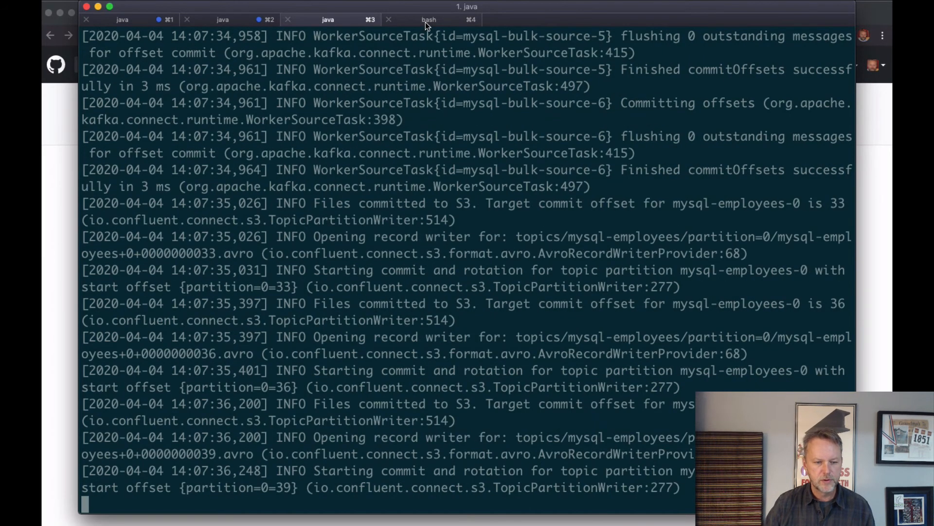
In the other shell, find the command via h | grep topic and rerun kafka-topics.sh --list on localhost:9092.
left_click(428, 19)
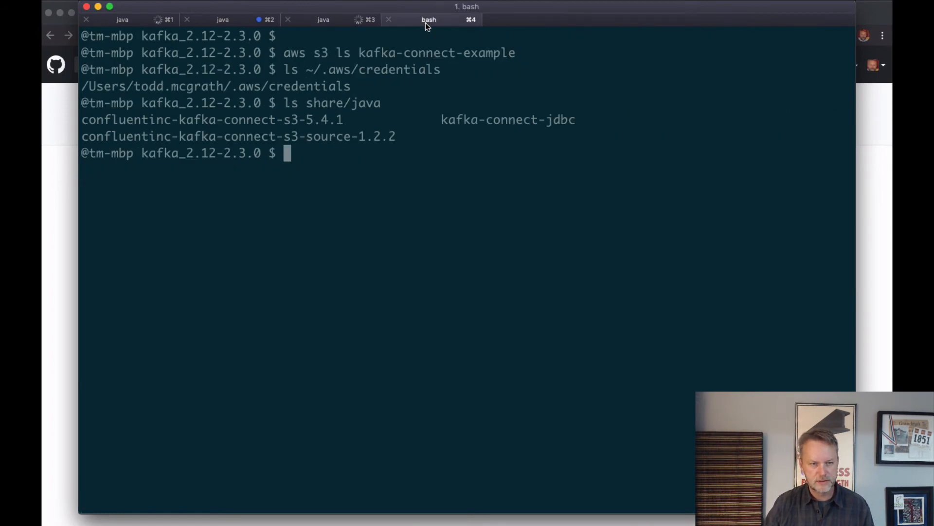
mouse_move(420, 131)
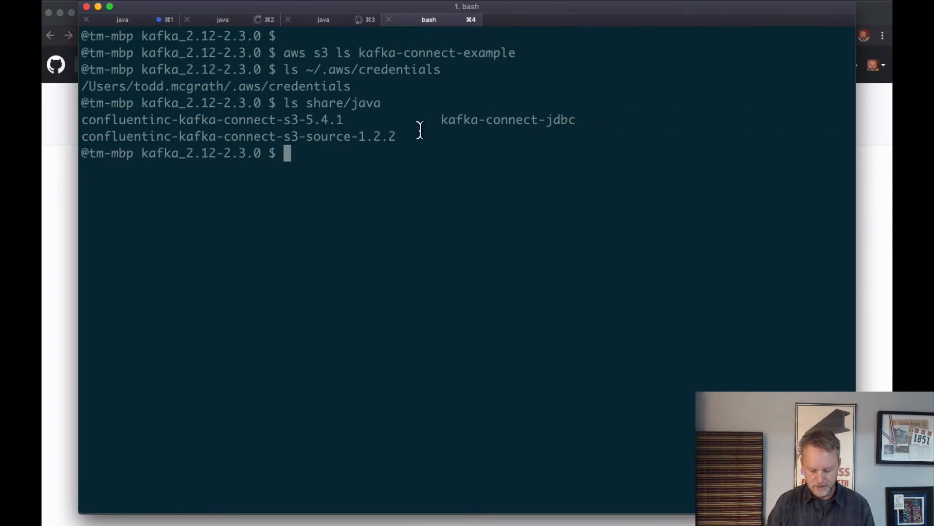
type("h | grep topic")
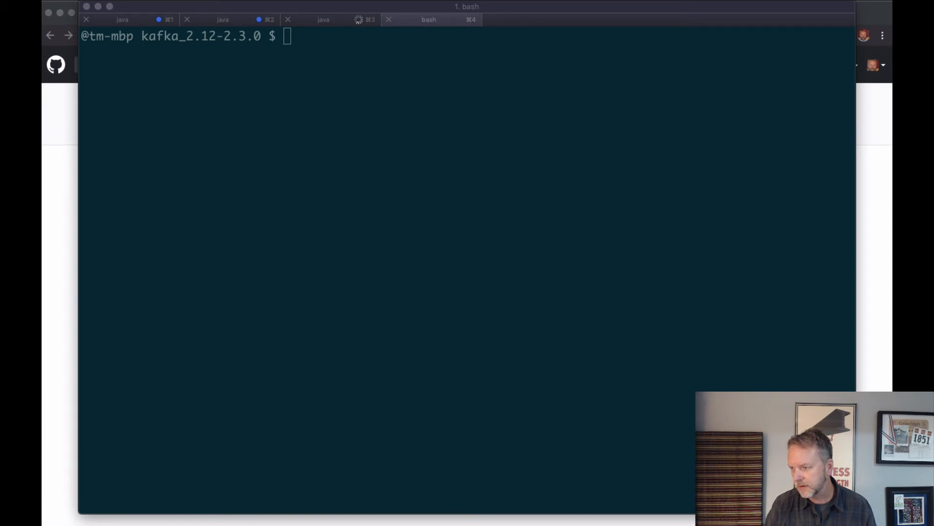
type("bin/kafka-topics.sh --list --bootstrap-server localhost:9092")
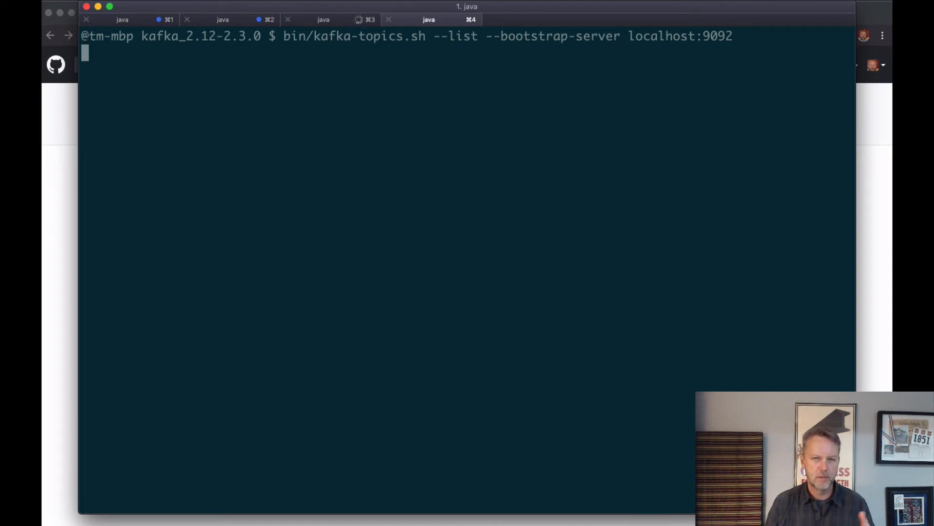
key("Return")
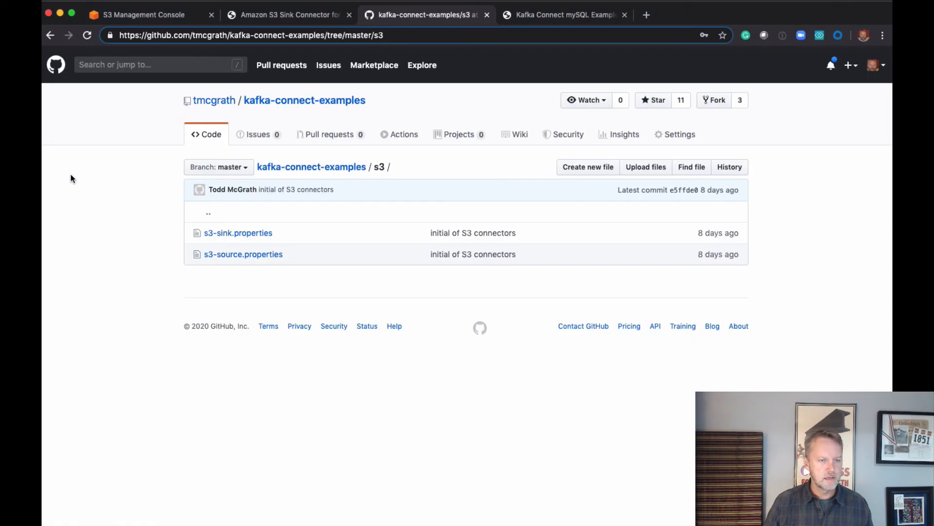
Refresh the kafka-connect-example bucket and browse topics/mysql-employees/partition=0 to see the Avro files, then return to GitHub.
left_click(143, 14)
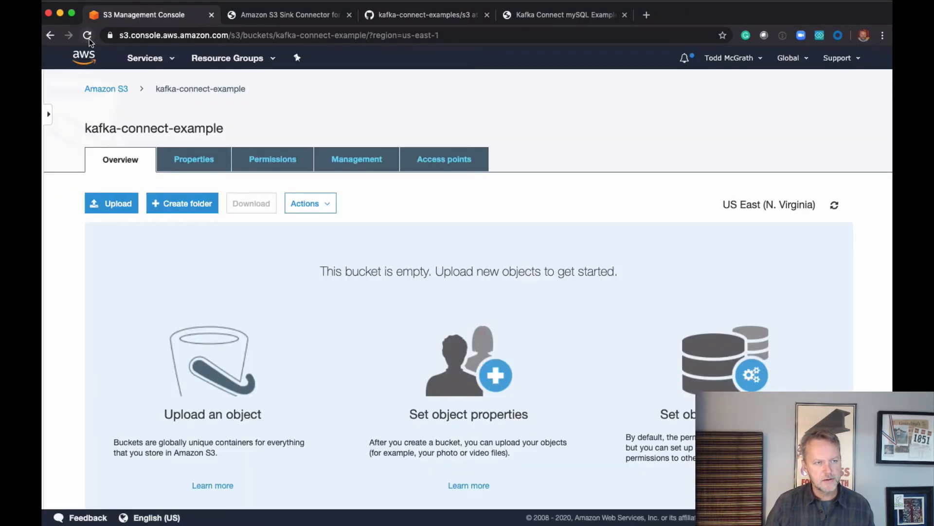
left_click(87, 36)
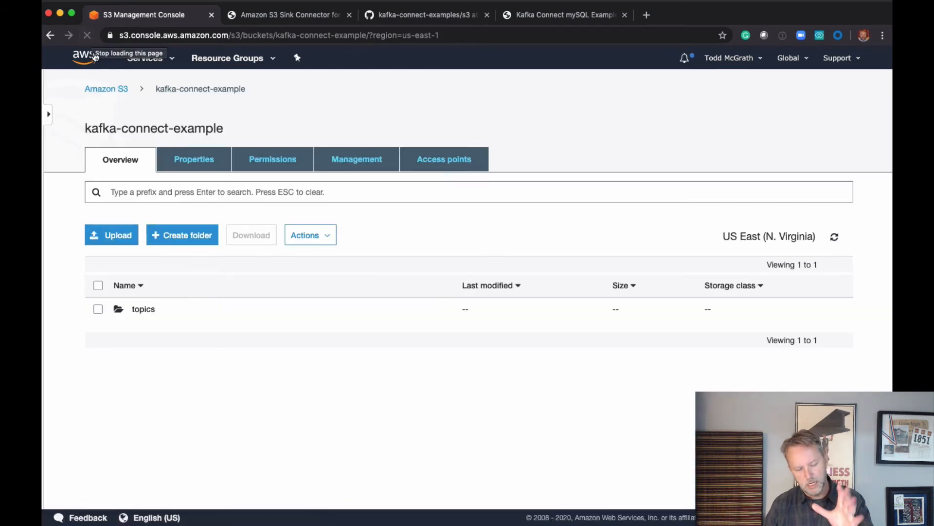
left_click(144, 308)
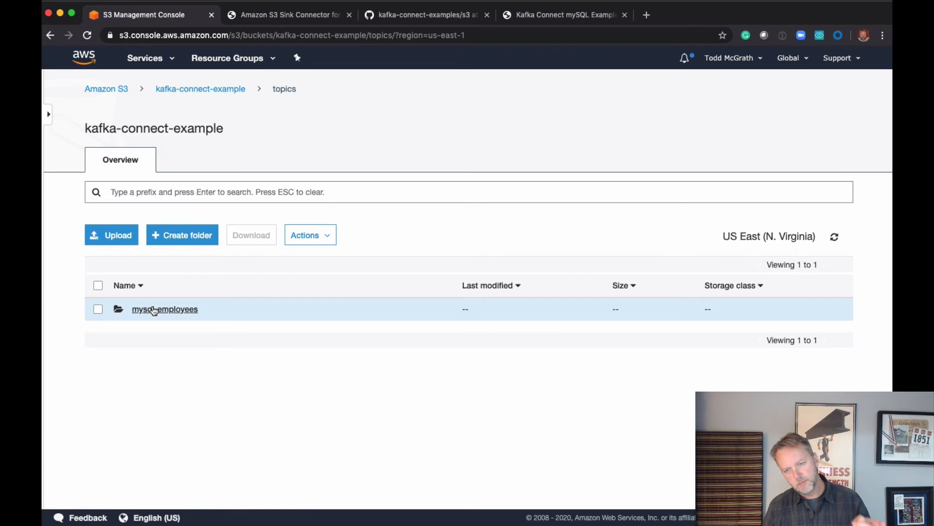
left_click(165, 309)
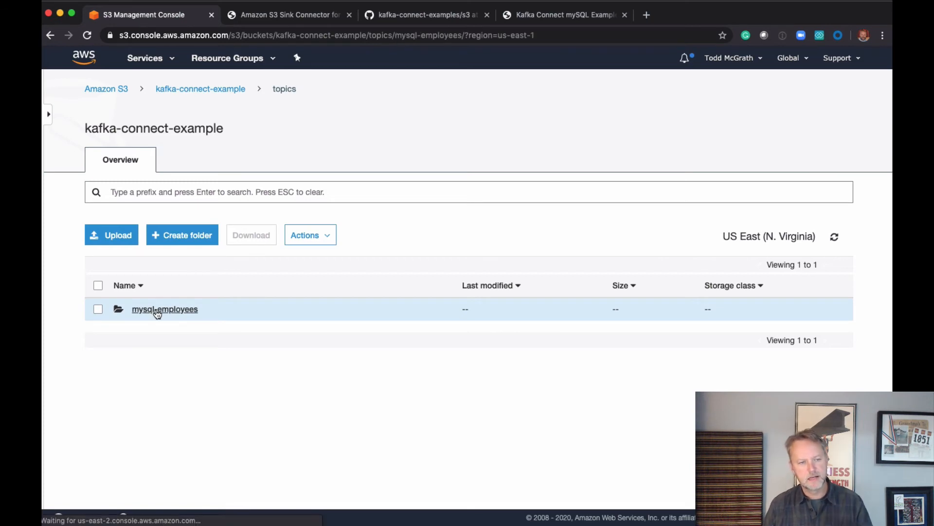
left_click(164, 309)
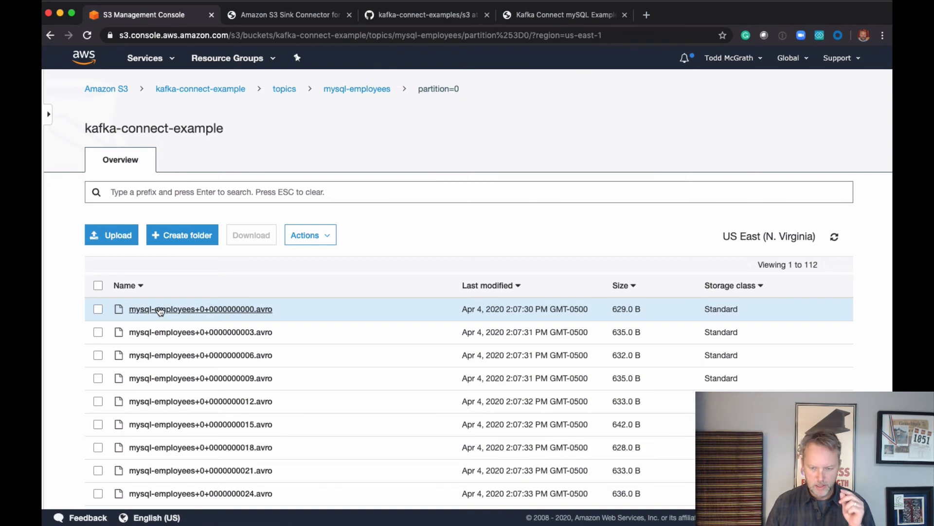
mouse_move(184, 252)
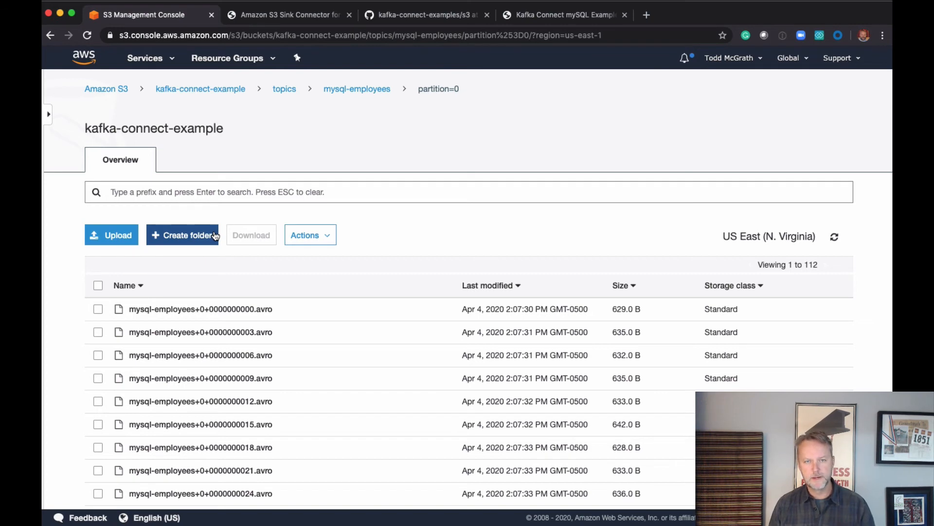
mouse_move(404, 23)
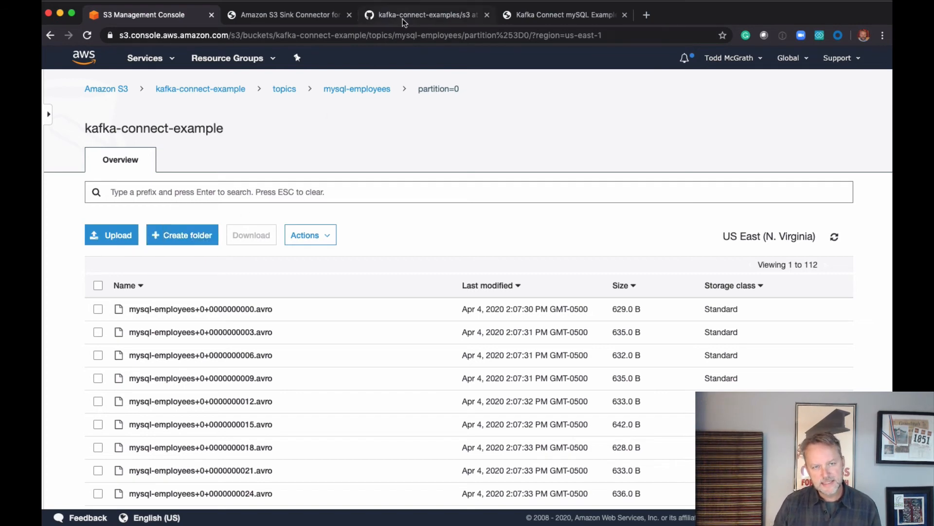
left_click(427, 15)
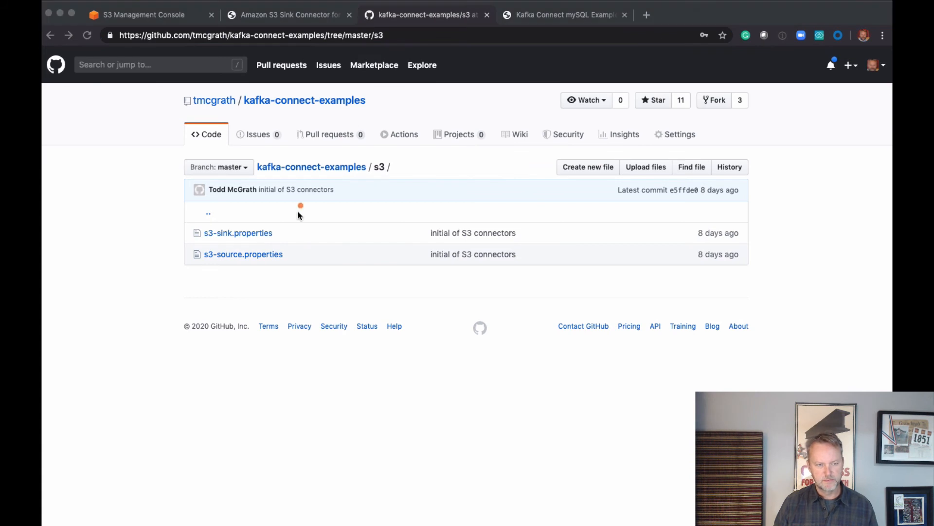